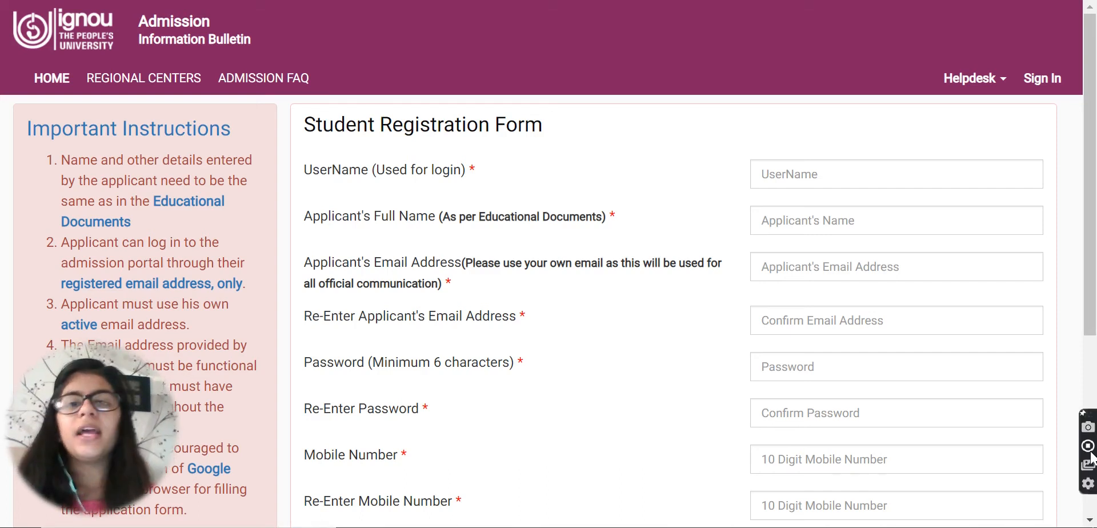
mouse_move(1089, 462)
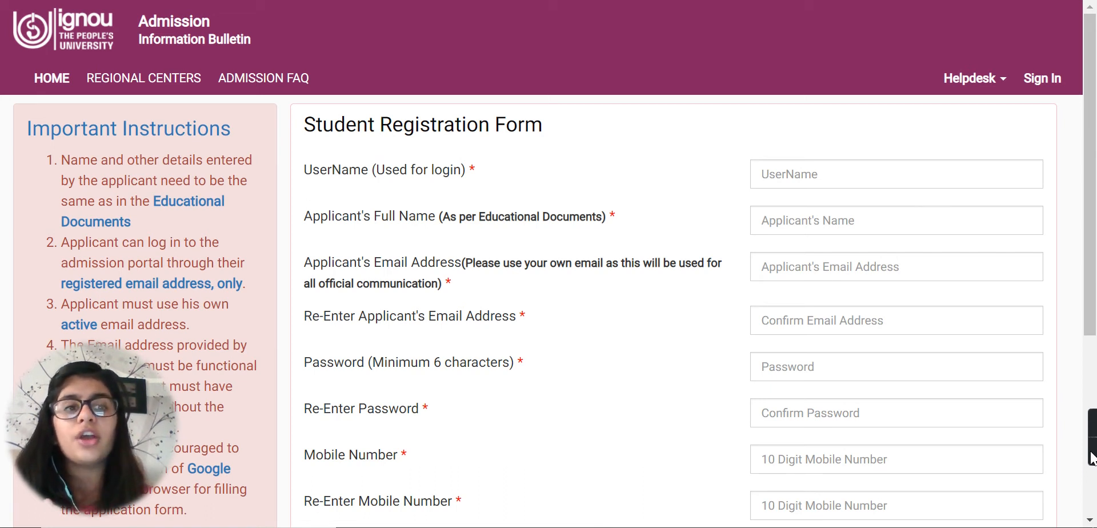
mouse_move(934, 227)
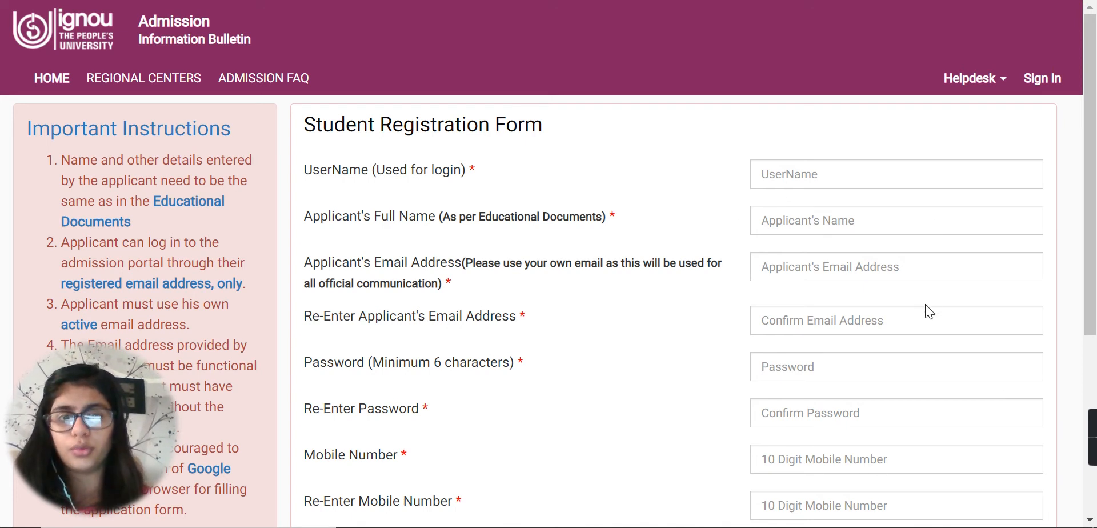
Scroll through the home page's online application instructions, covering registration rules and required documents.
scroll(down, 3)
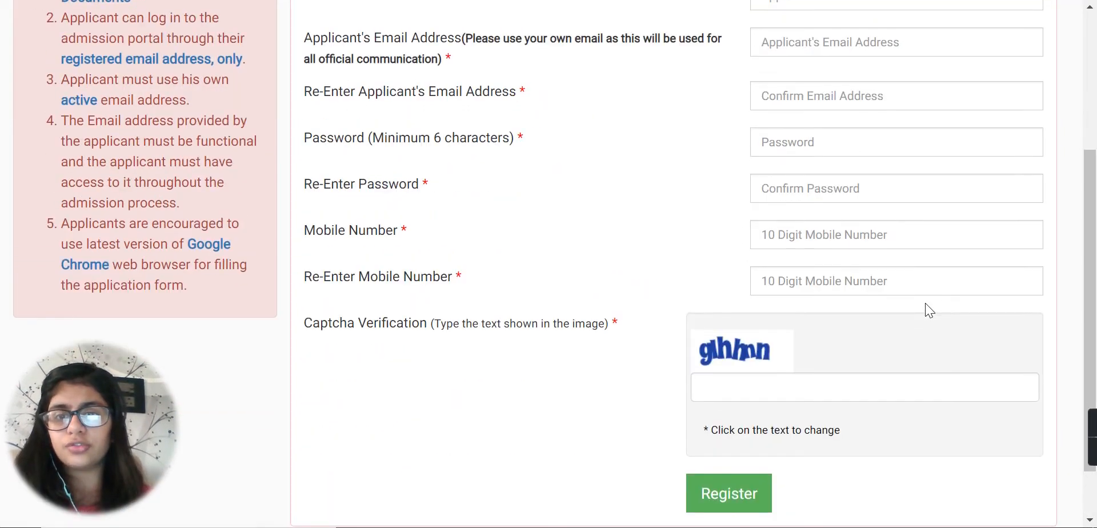
scroll(up, 3)
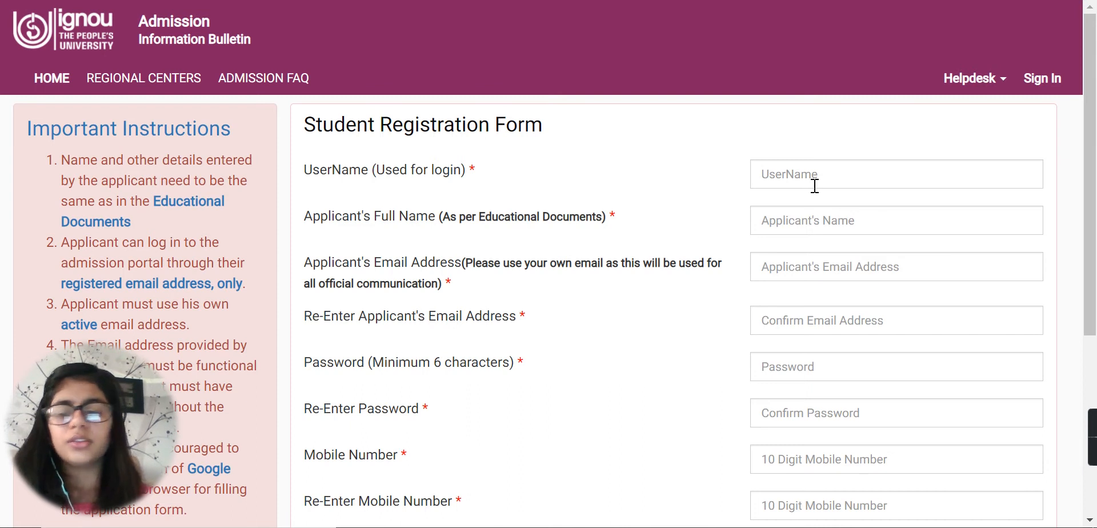
mouse_move(37, 87)
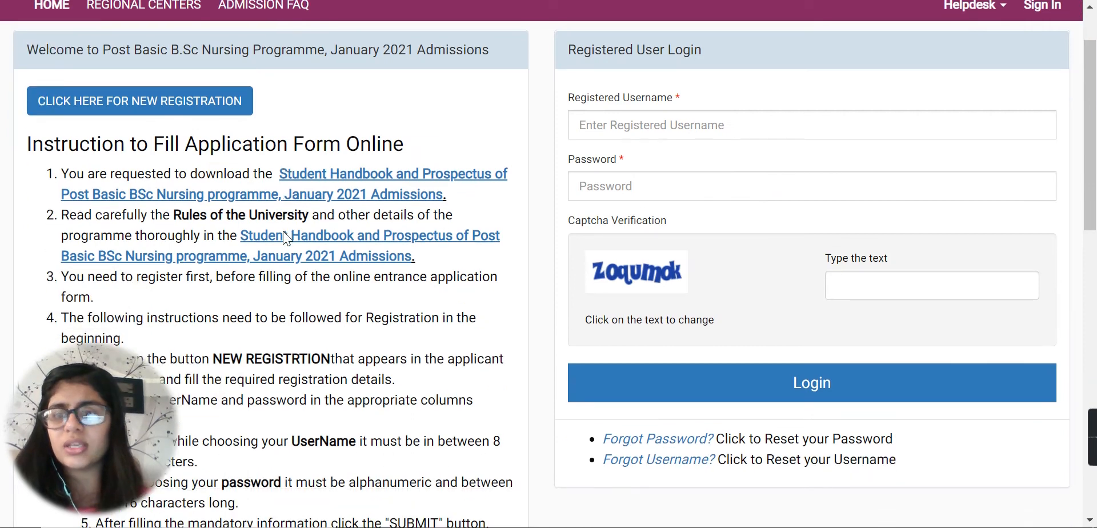
scroll(down, 3)
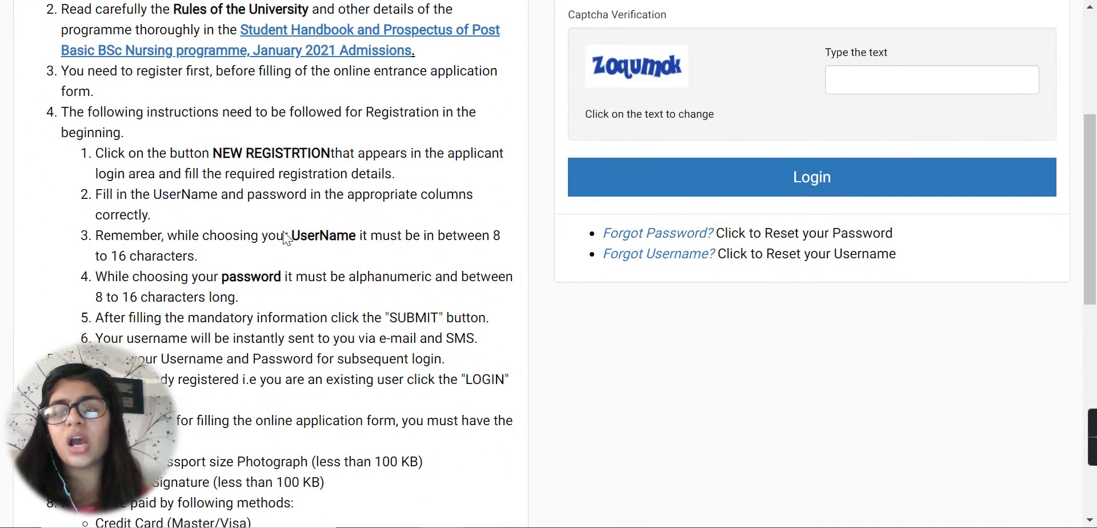
scroll(down, 3)
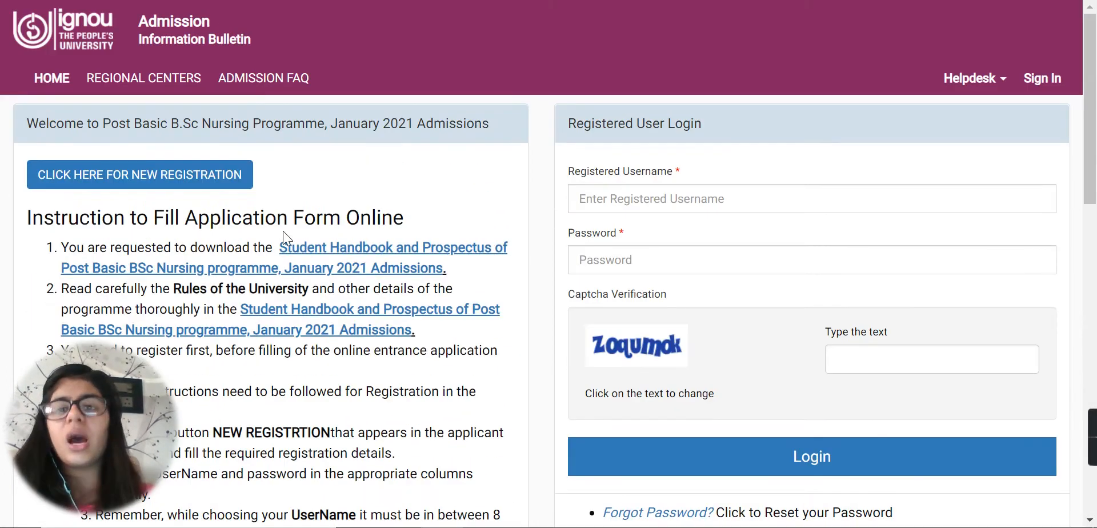
scroll(down, 3)
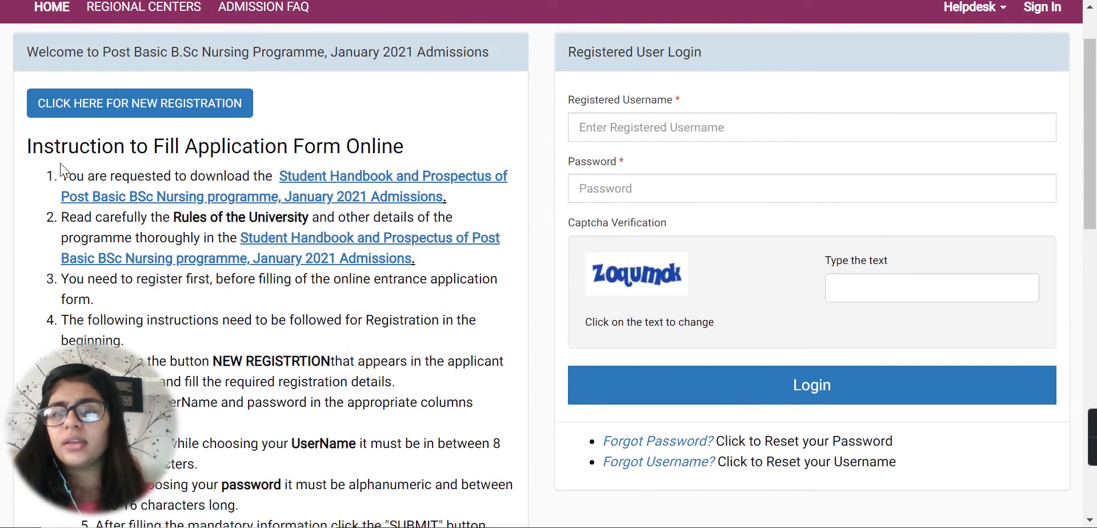
mouse_move(395, 175)
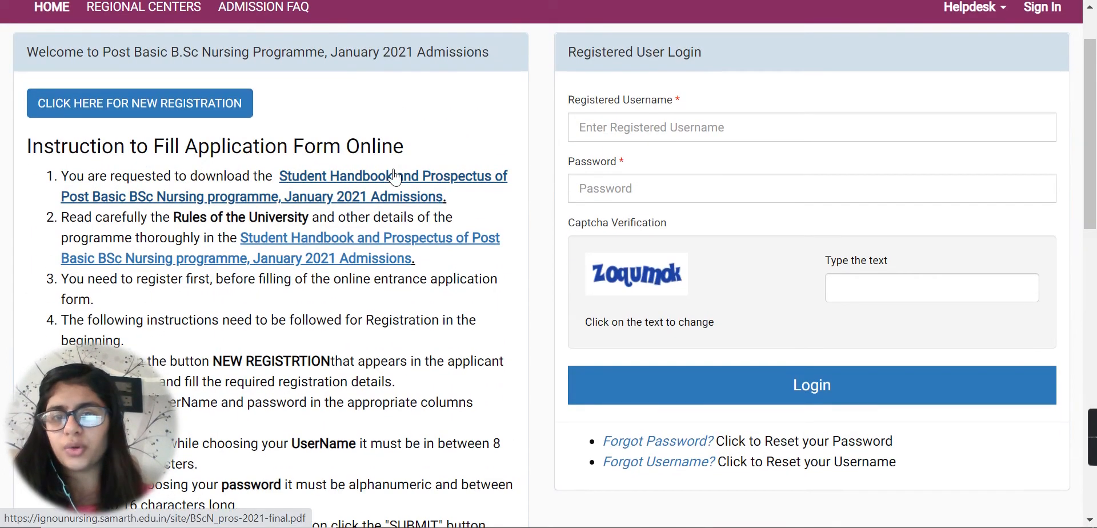
scroll(down, 3)
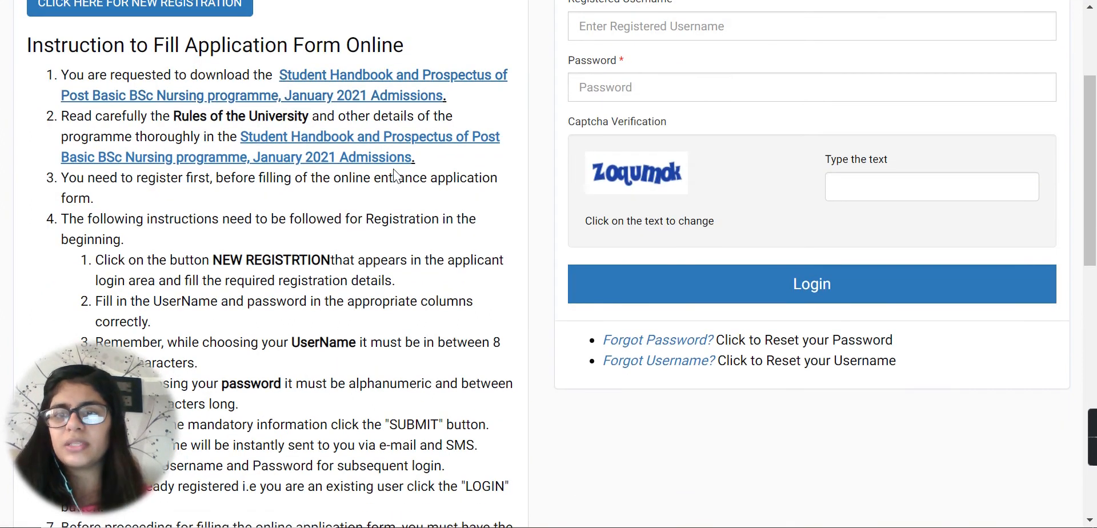
scroll(down, 3)
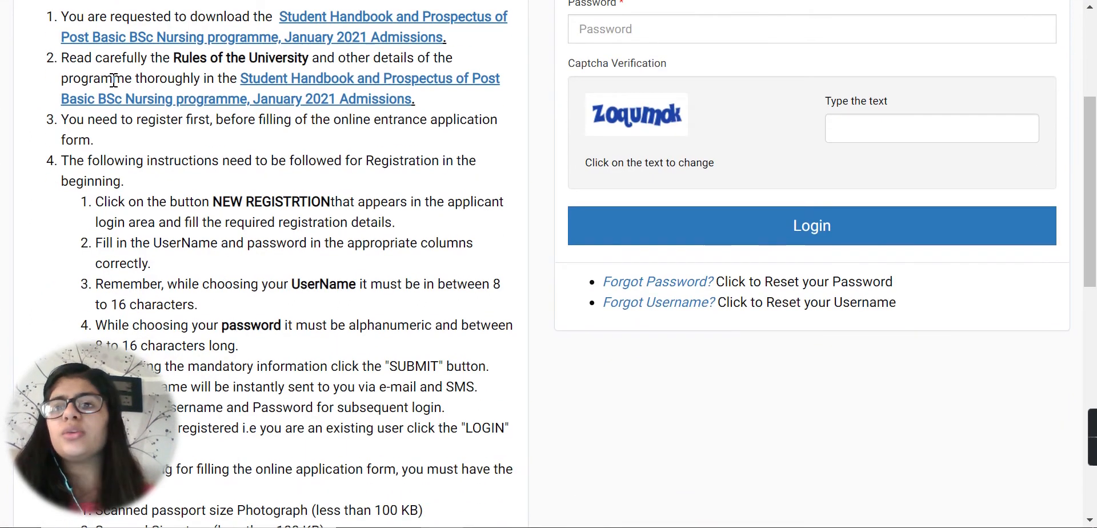
mouse_move(215, 80)
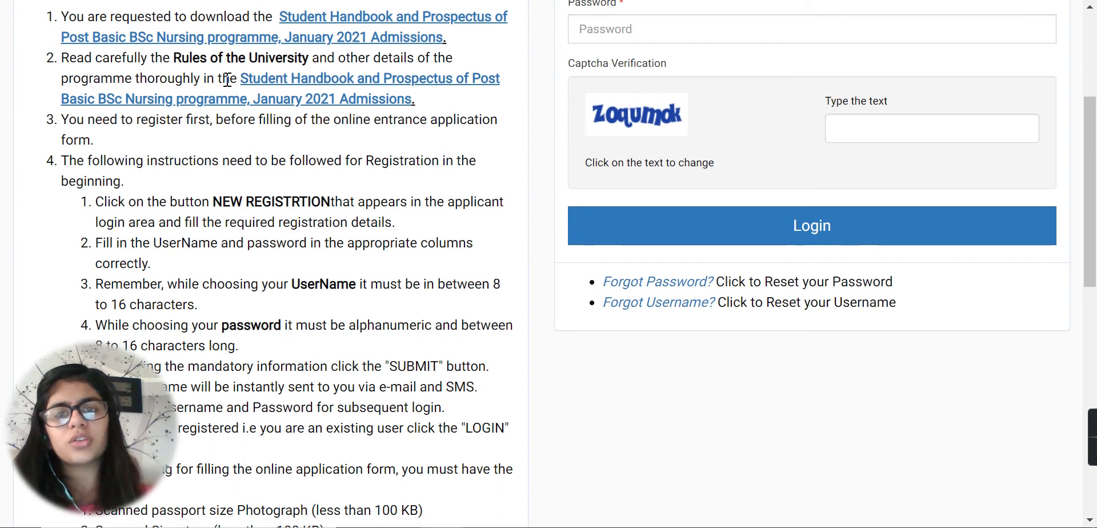
scroll(down, 3)
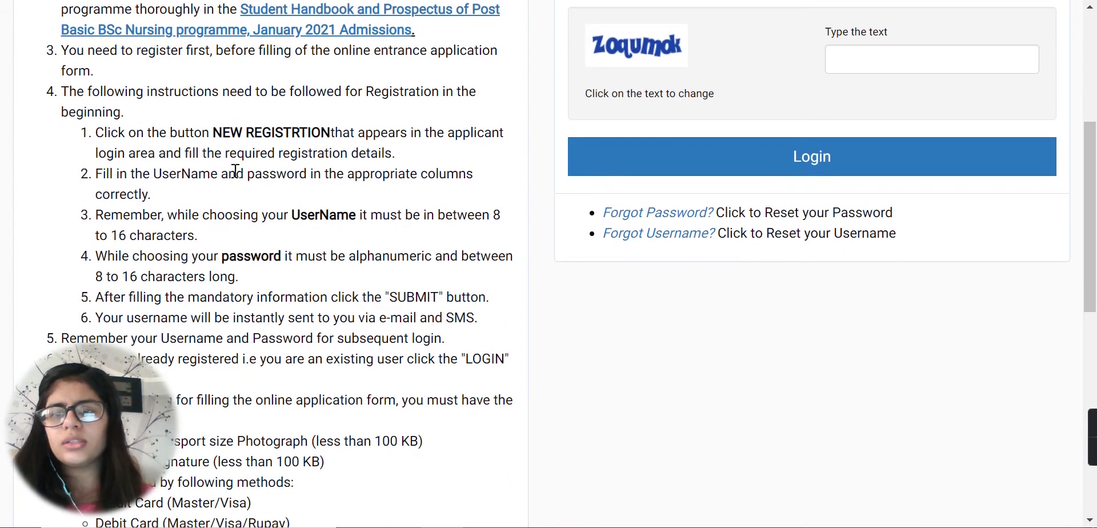
scroll(down, 3)
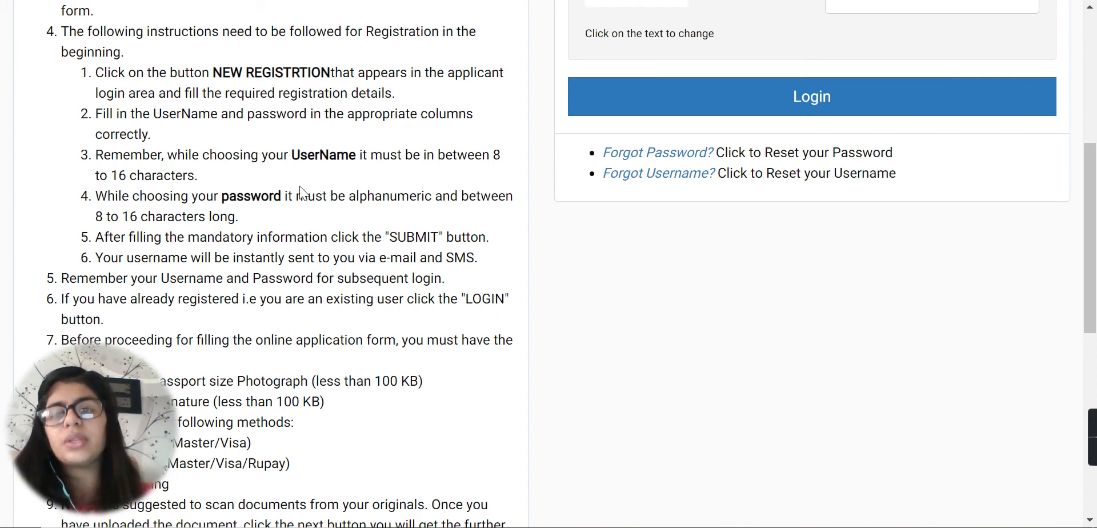
scroll(down, 3)
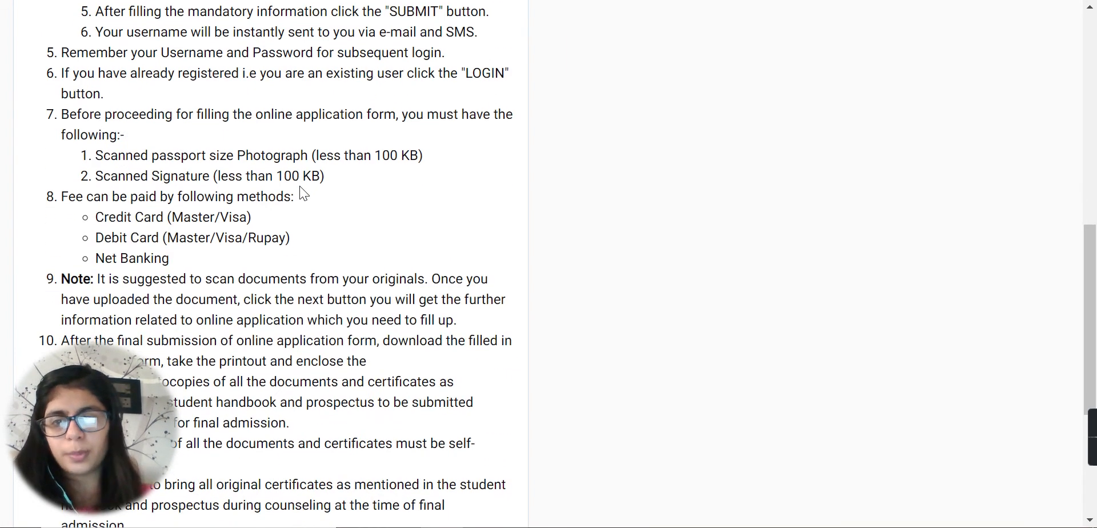
scroll(down, 3)
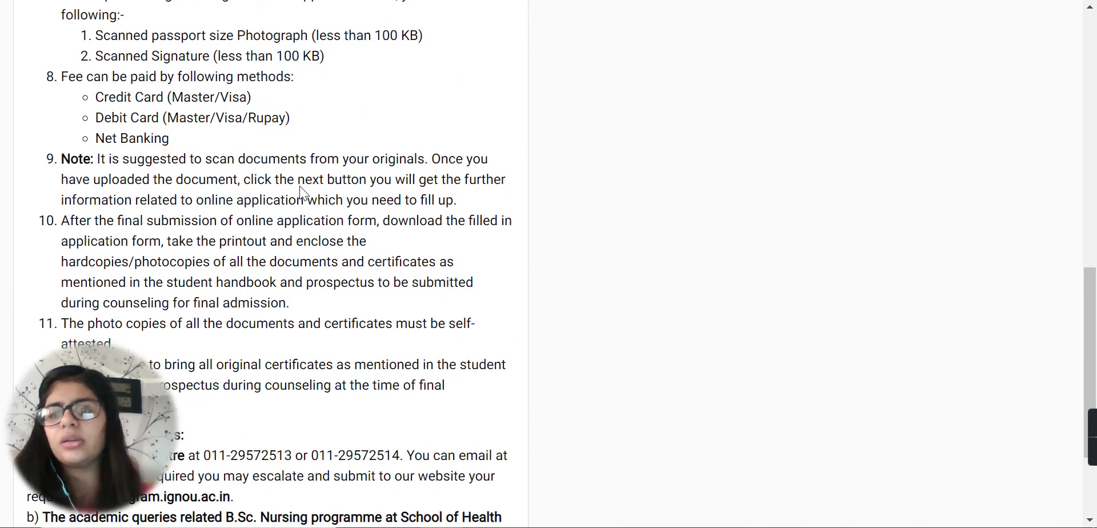
scroll(down, 3)
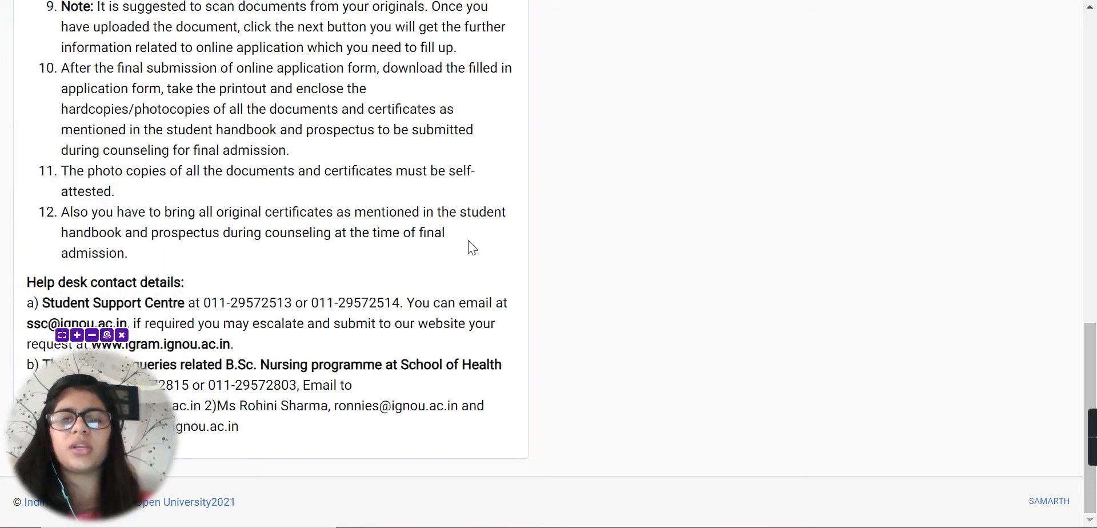
scroll(up, 3)
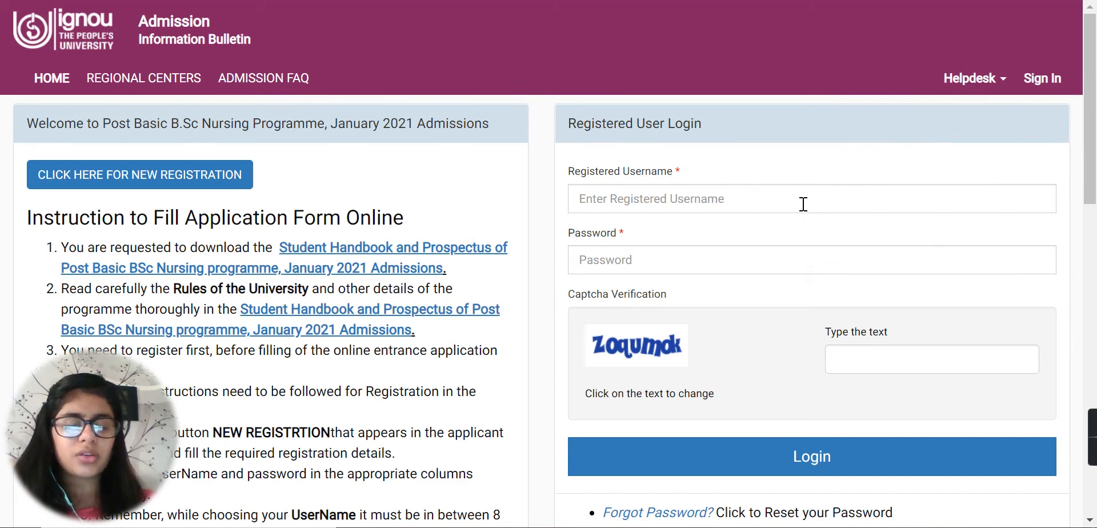
mouse_move(762, 261)
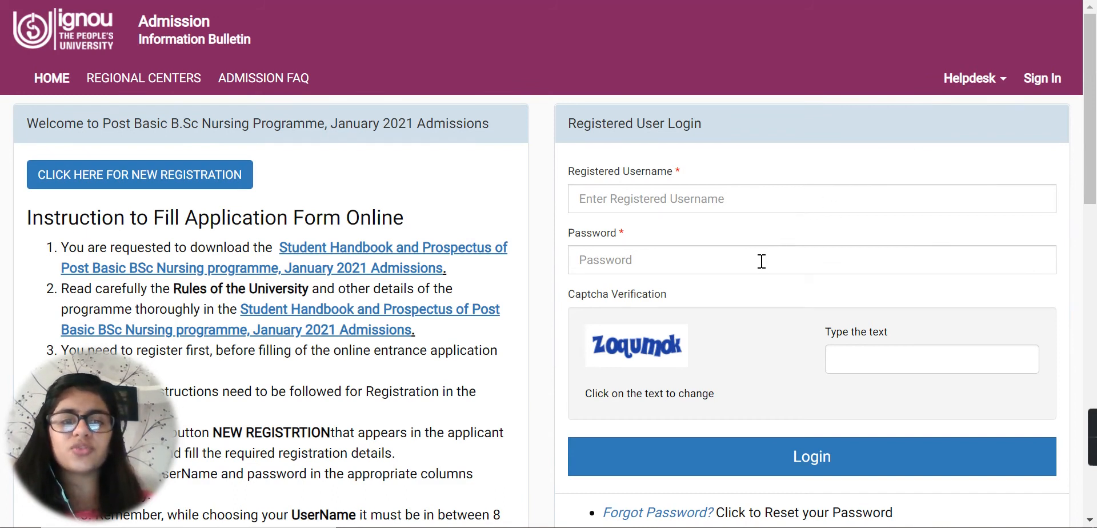
mouse_move(100, 201)
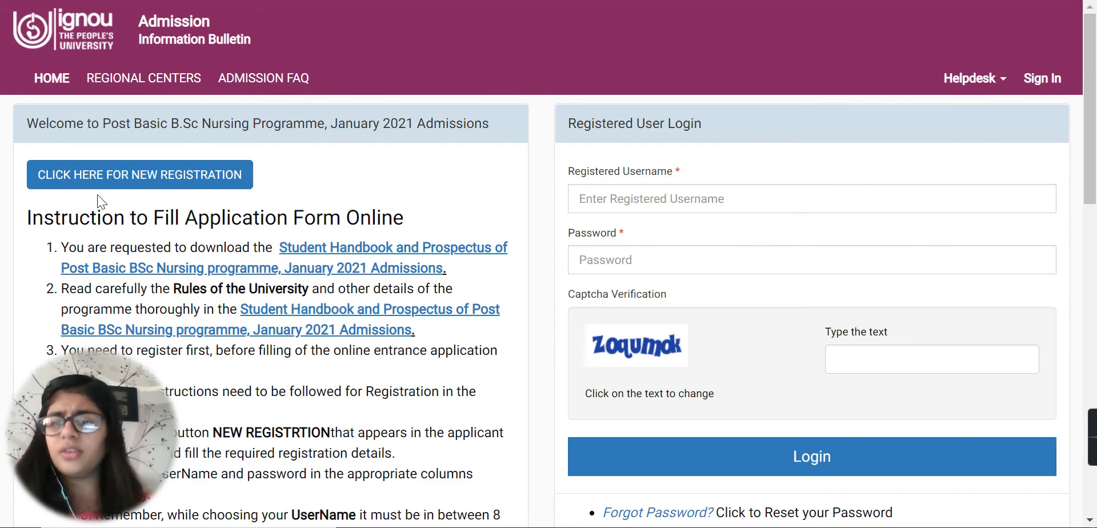
Choose 'CLICK HERE FOR NEW REGISTRATION' to bring up the Student Registration Form.
click(139, 174)
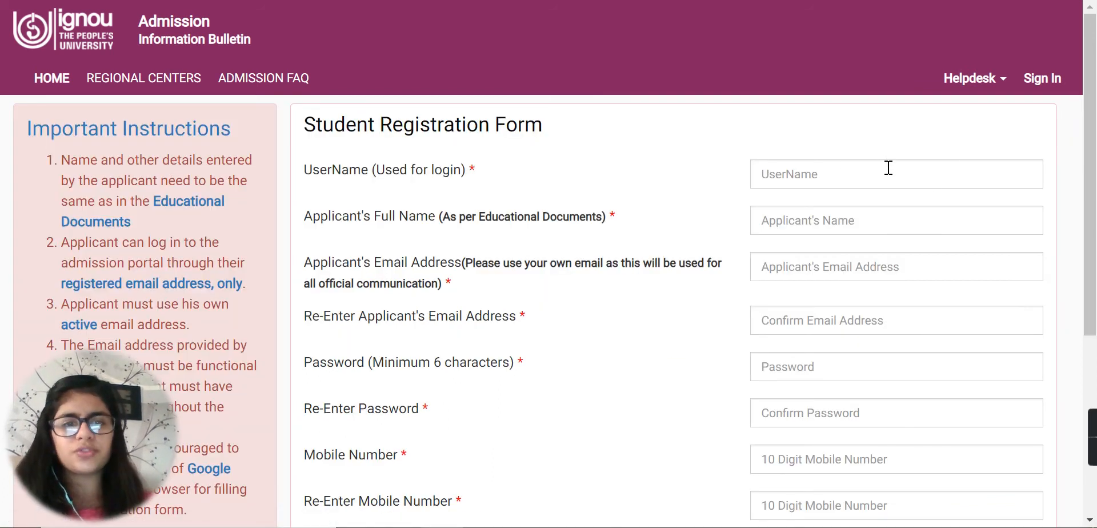
scroll(down, 3)
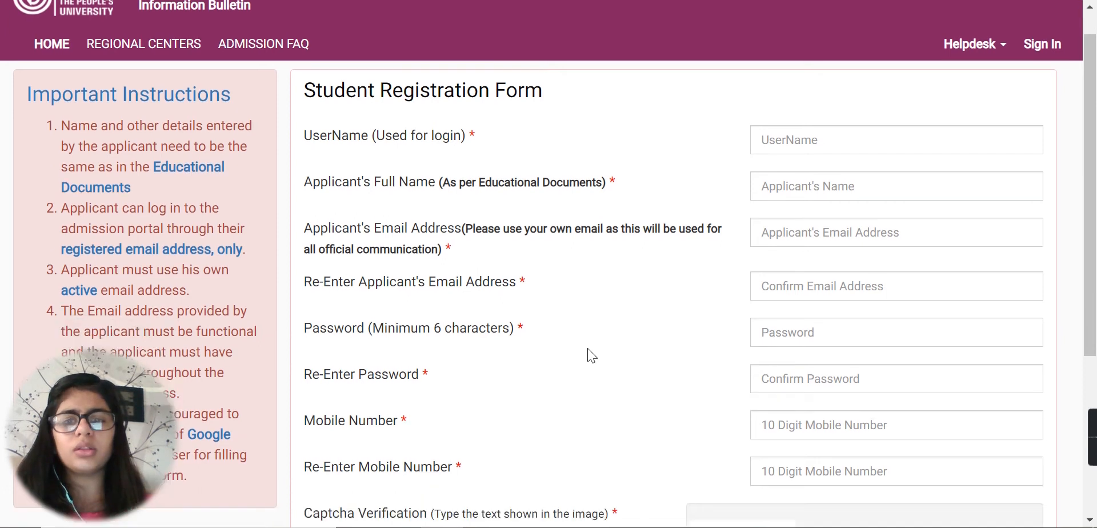
scroll(down, 3)
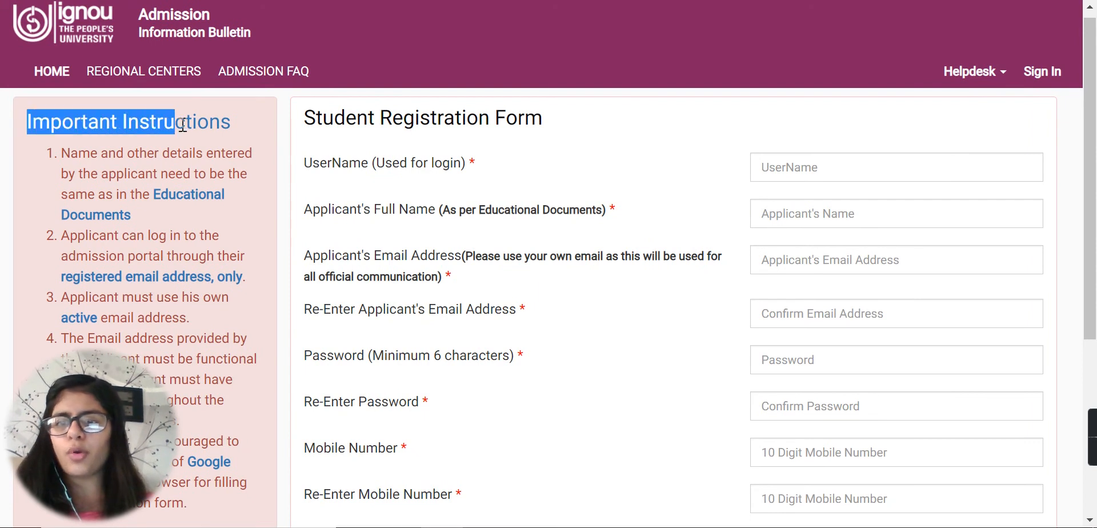
scroll(down, 3)
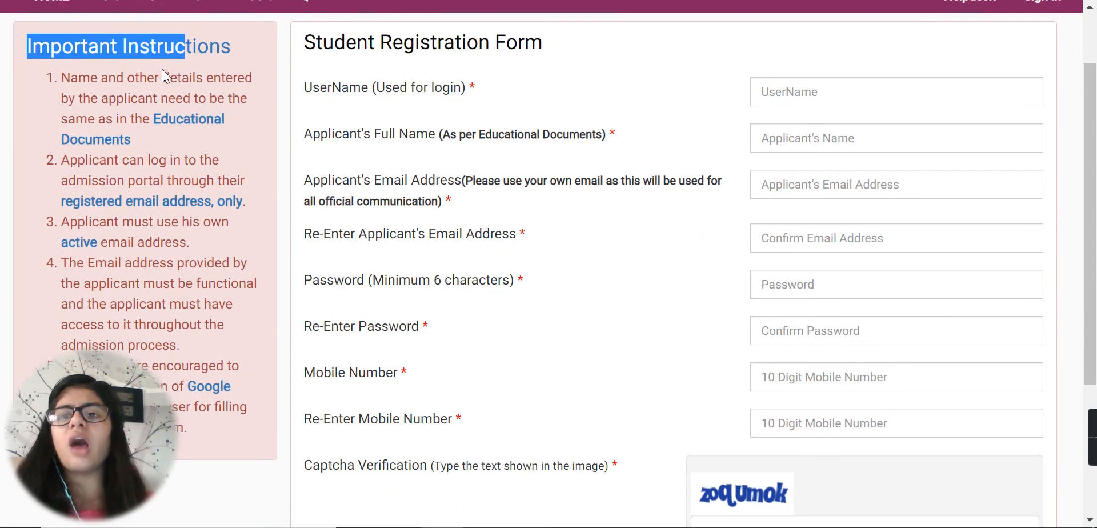
scroll(down, 3)
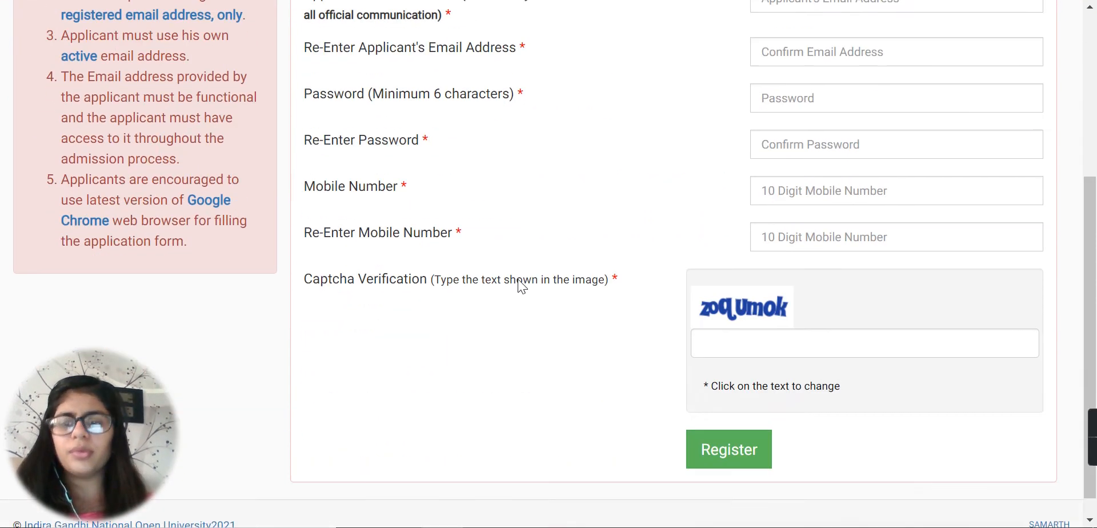
scroll(down, 3)
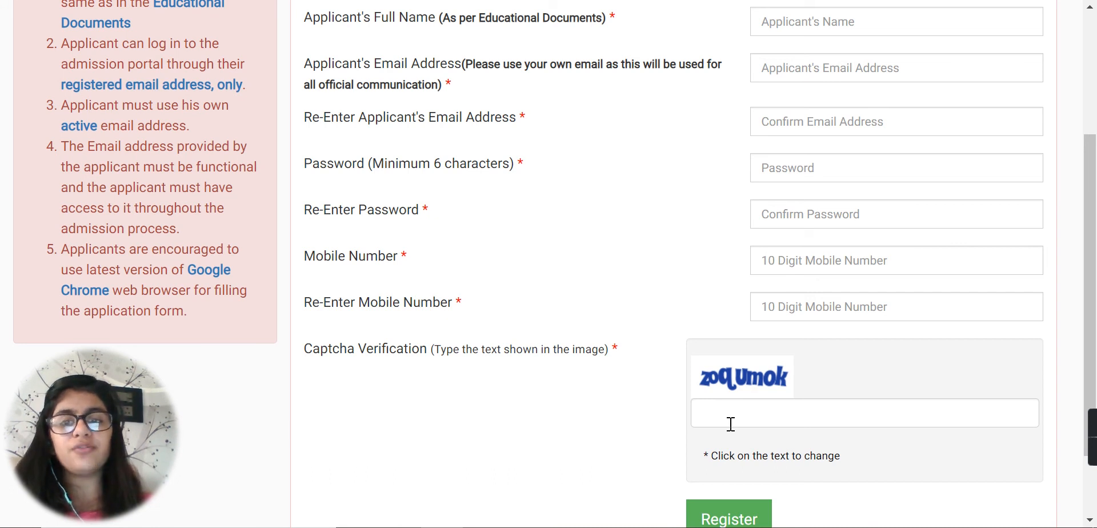
mouse_move(854, 320)
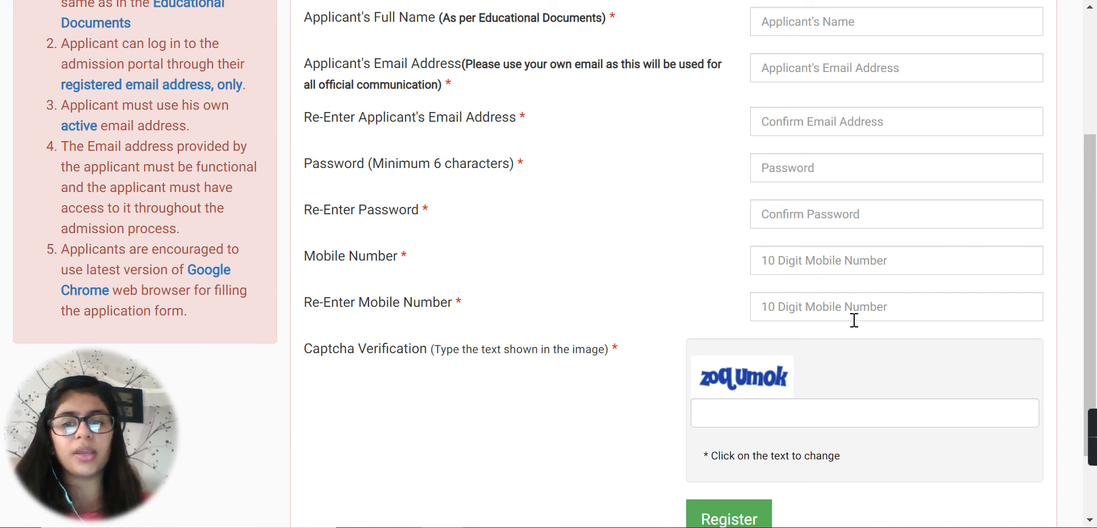